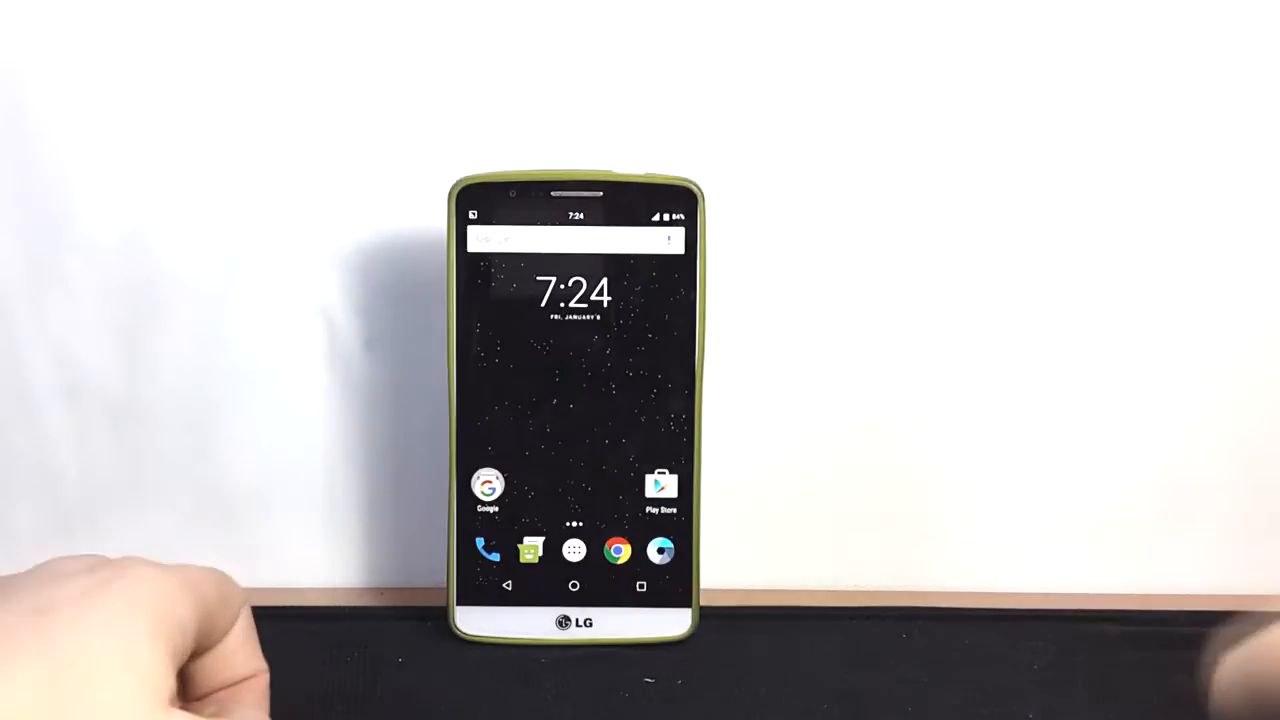
Step: Open the app drawer showing YouTube, Chrome, Calculator and Drive
{"action": "left_click", "coordinate": [573, 240]}
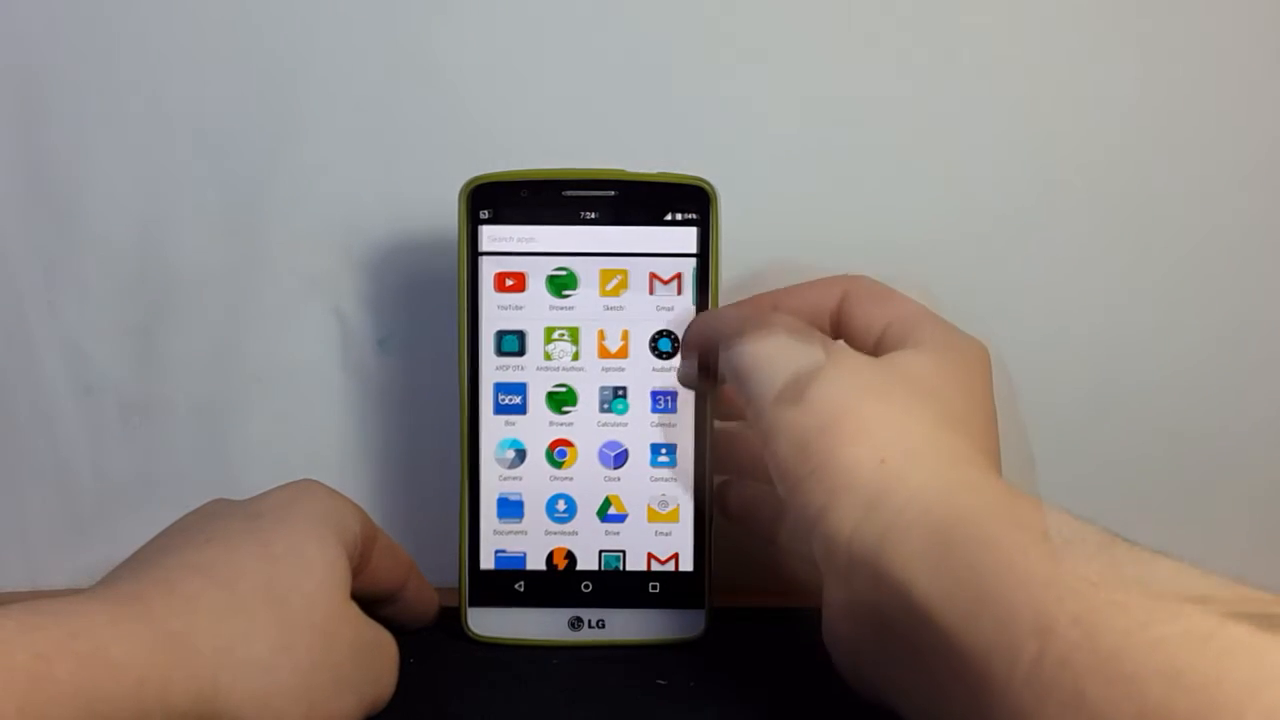
{"action": "scroll", "scroll_direction": "up", "scroll_amount": 3}
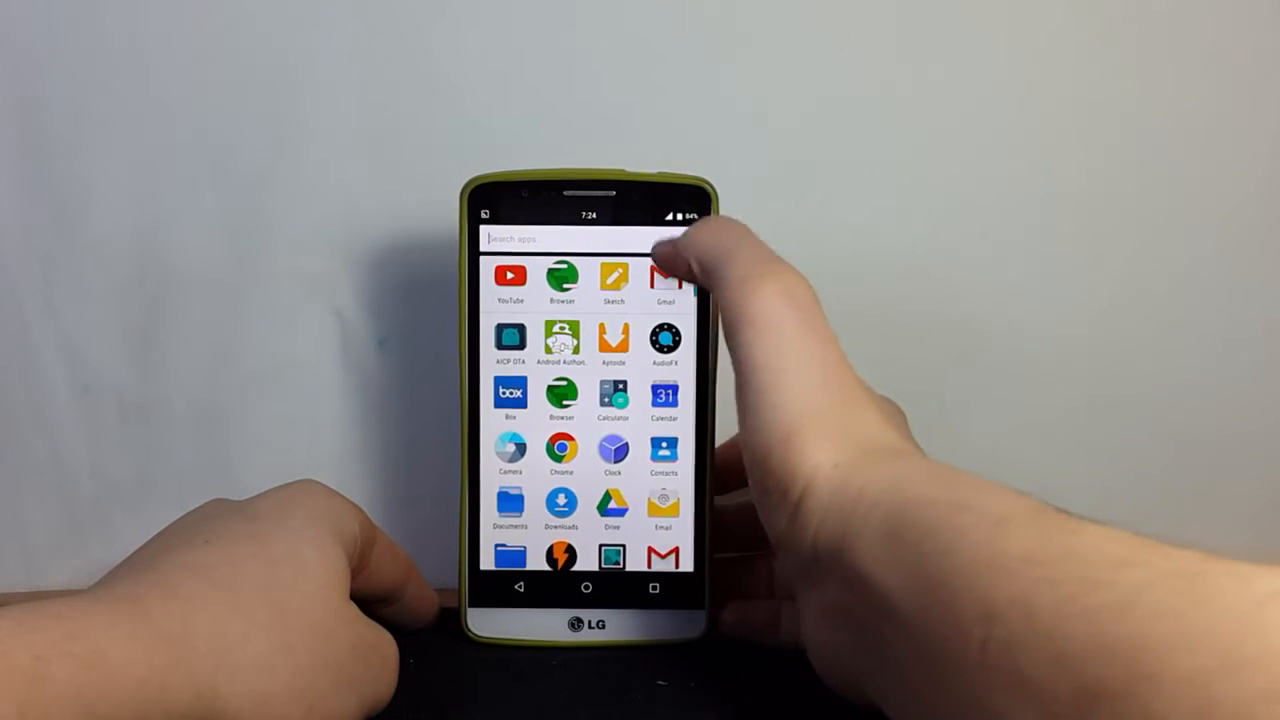
{"action": "left_click", "coordinate": [540, 238]}
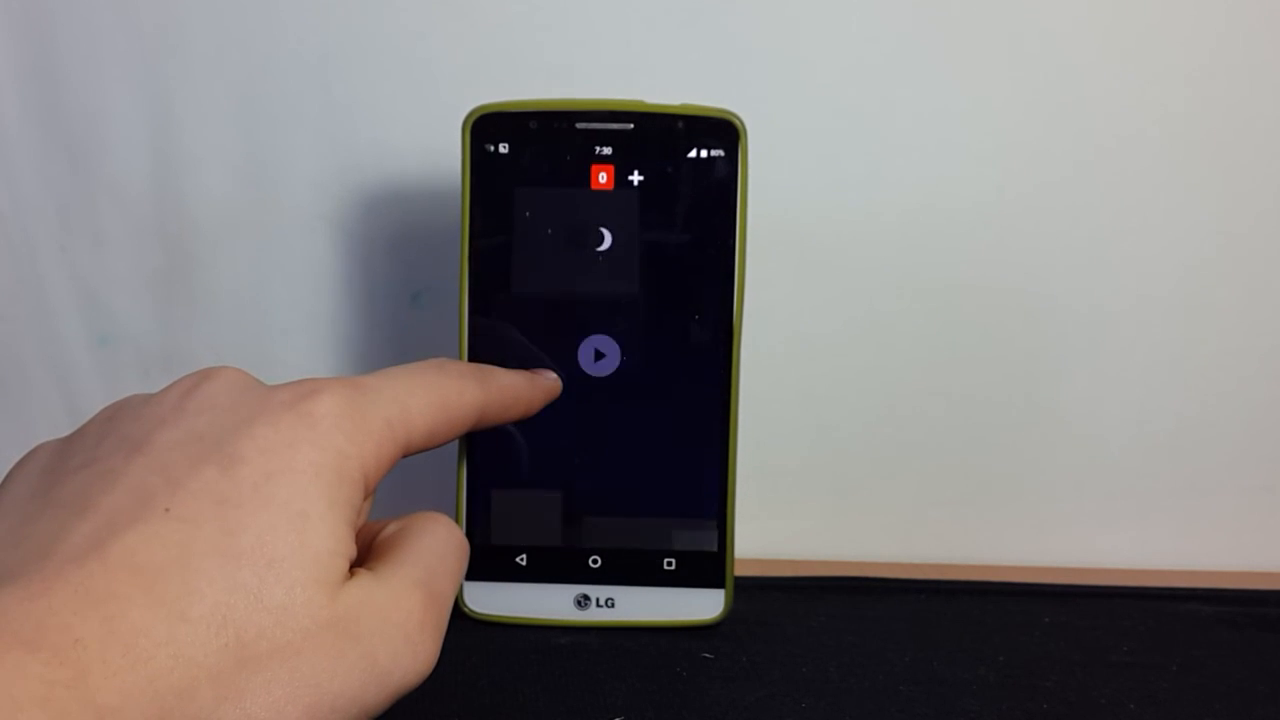
Step: Start the countdown on the dark moon screen with the centre play button
{"action": "left_click", "coordinate": [597, 355]}
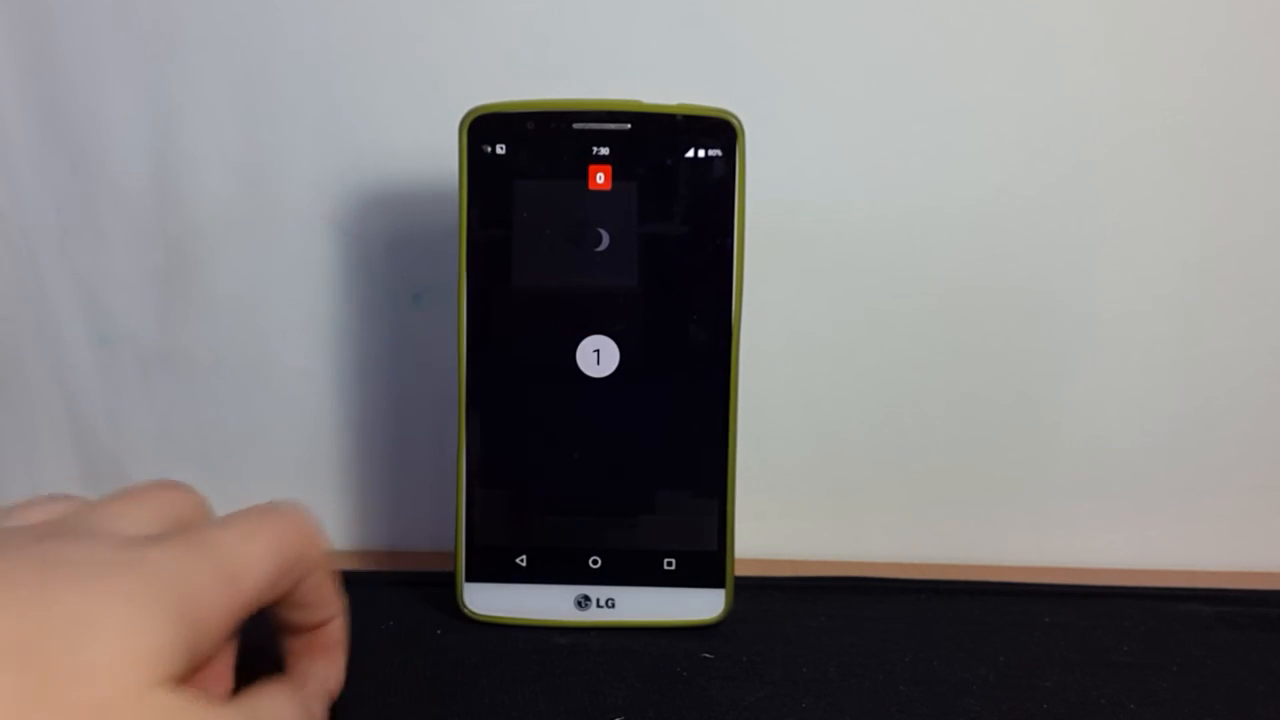